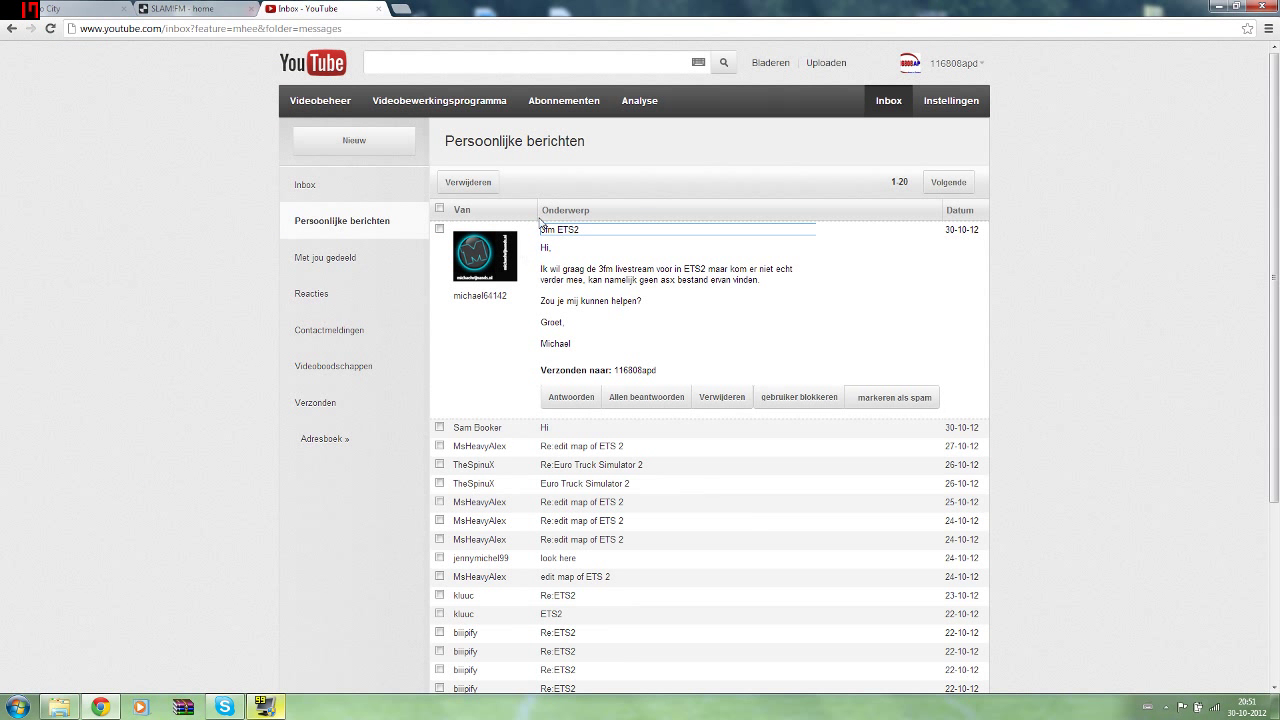
{"action": "mouse_move", "coordinate": [523, 301]}
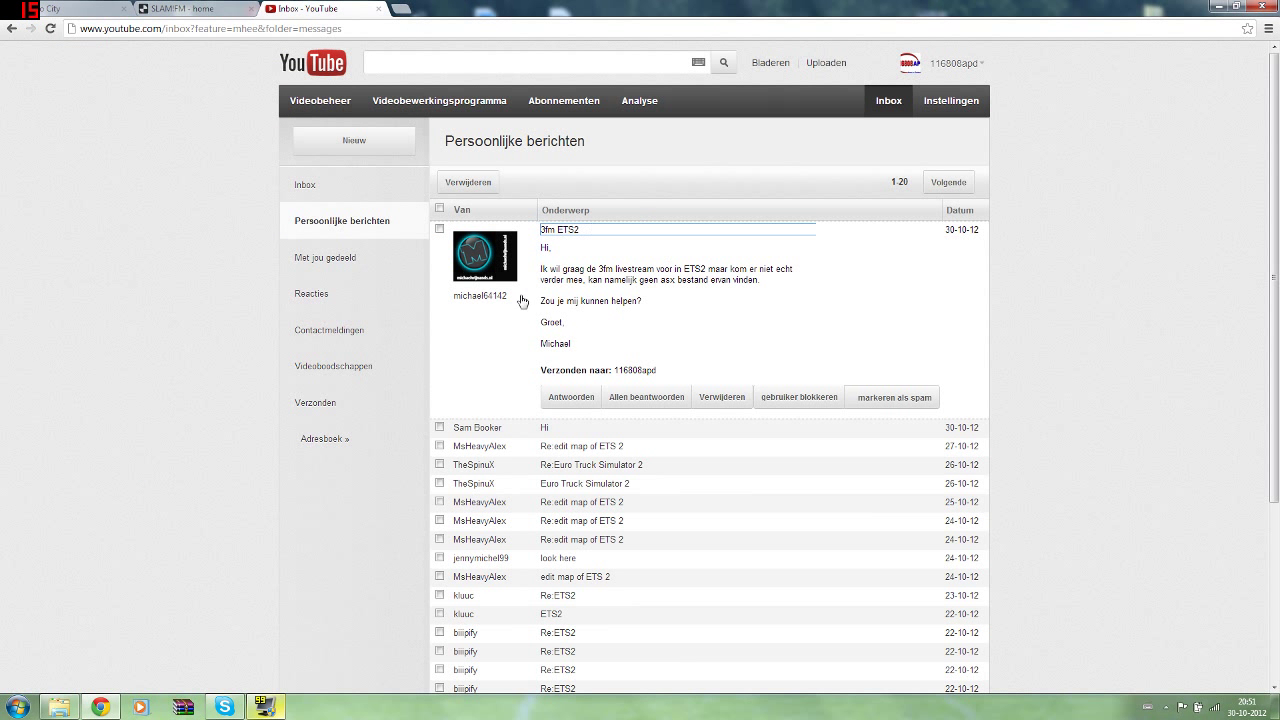
- Select the inbox message asking for the 3fm livestream, then switch to the Radio City tab
{"action": "left_click_drag", "start_coordinate": [541, 247], "coordinate": [640, 301]}
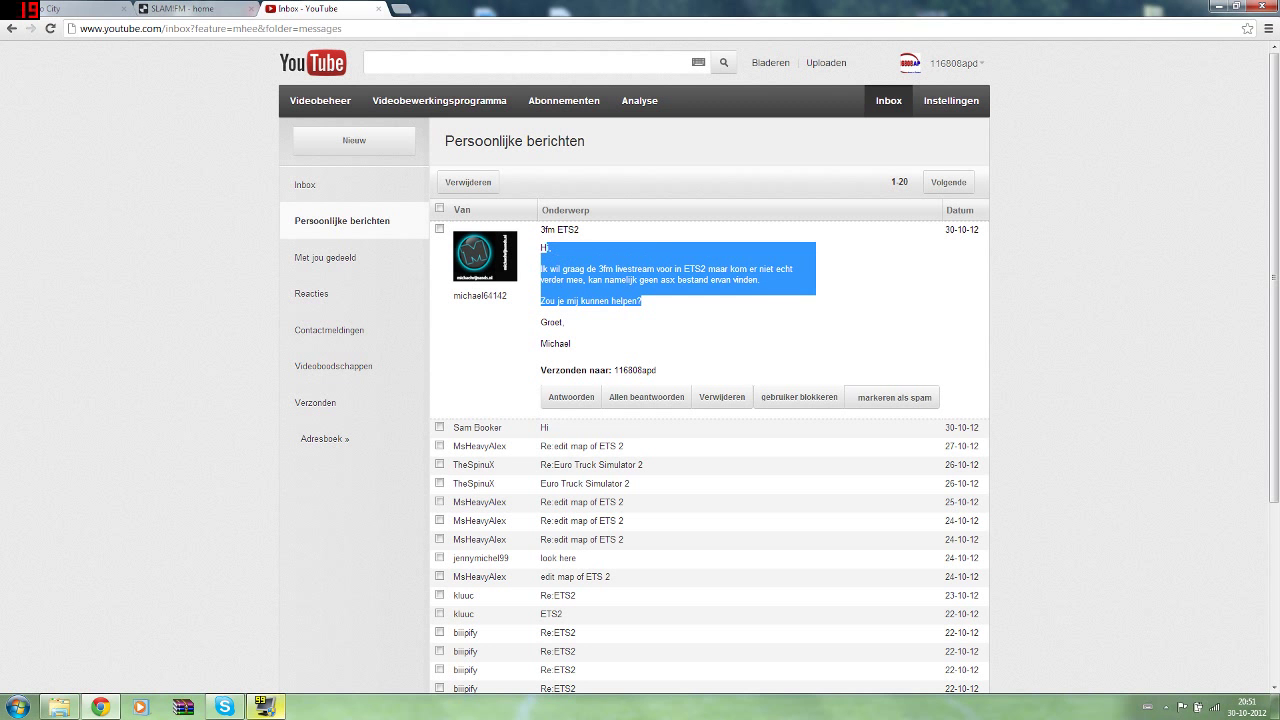
{"action": "left_click", "coordinate": [190, 8]}
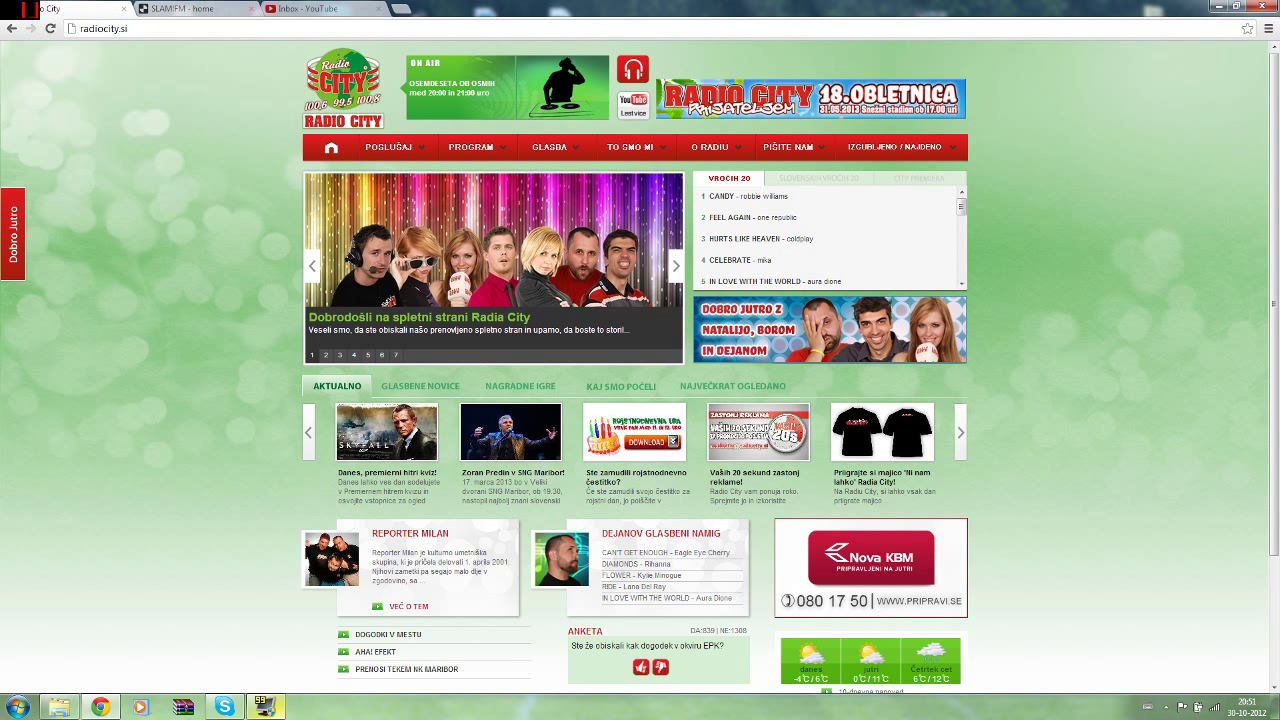
- Launch Radio City's listen-live player popup from radiocity.si and right-click inside it
{"action": "left_click", "coordinate": [632, 82]}
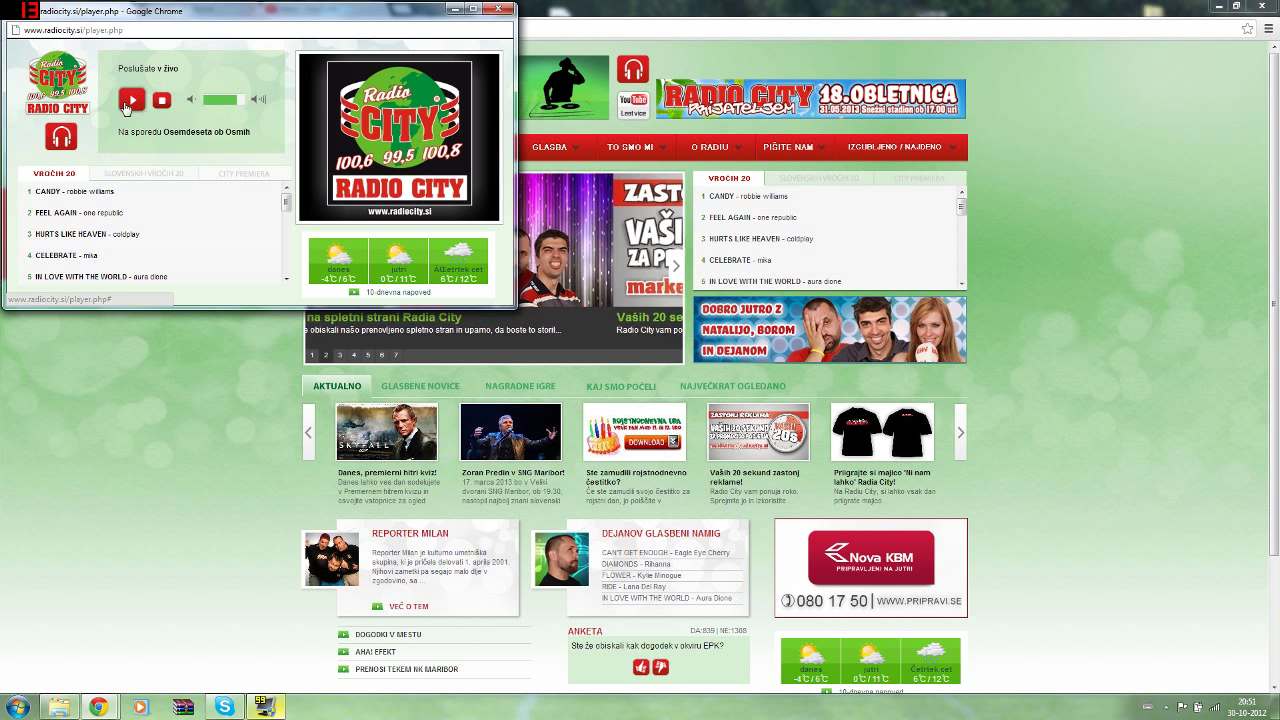
{"action": "left_click", "coordinate": [131, 100]}
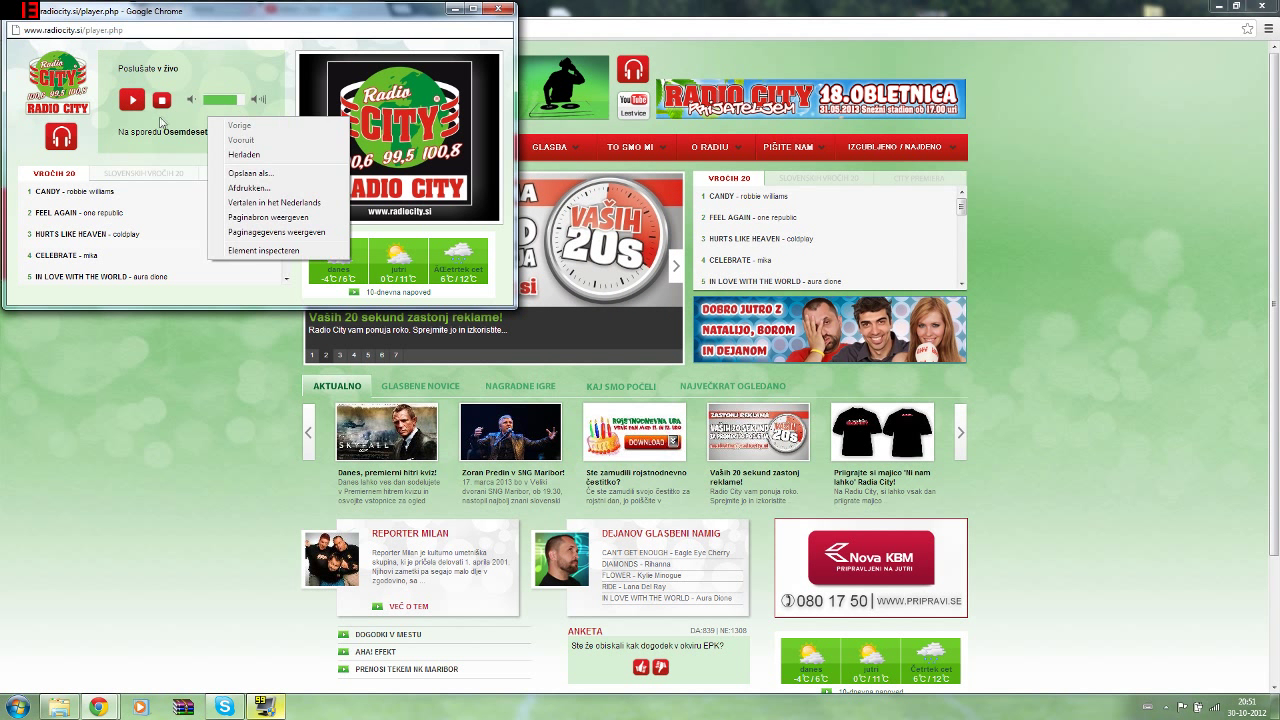
{"action": "mouse_move", "coordinate": [275, 218]}
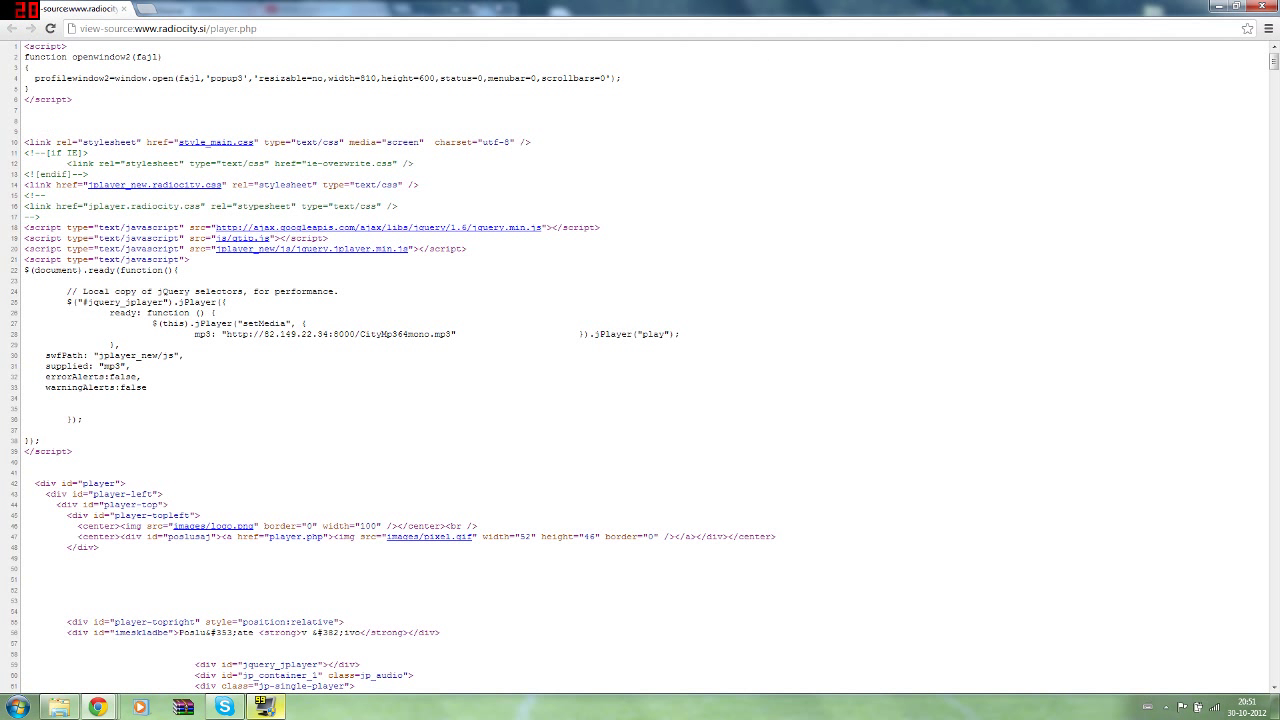
{"action": "mouse_move", "coordinate": [298, 285]}
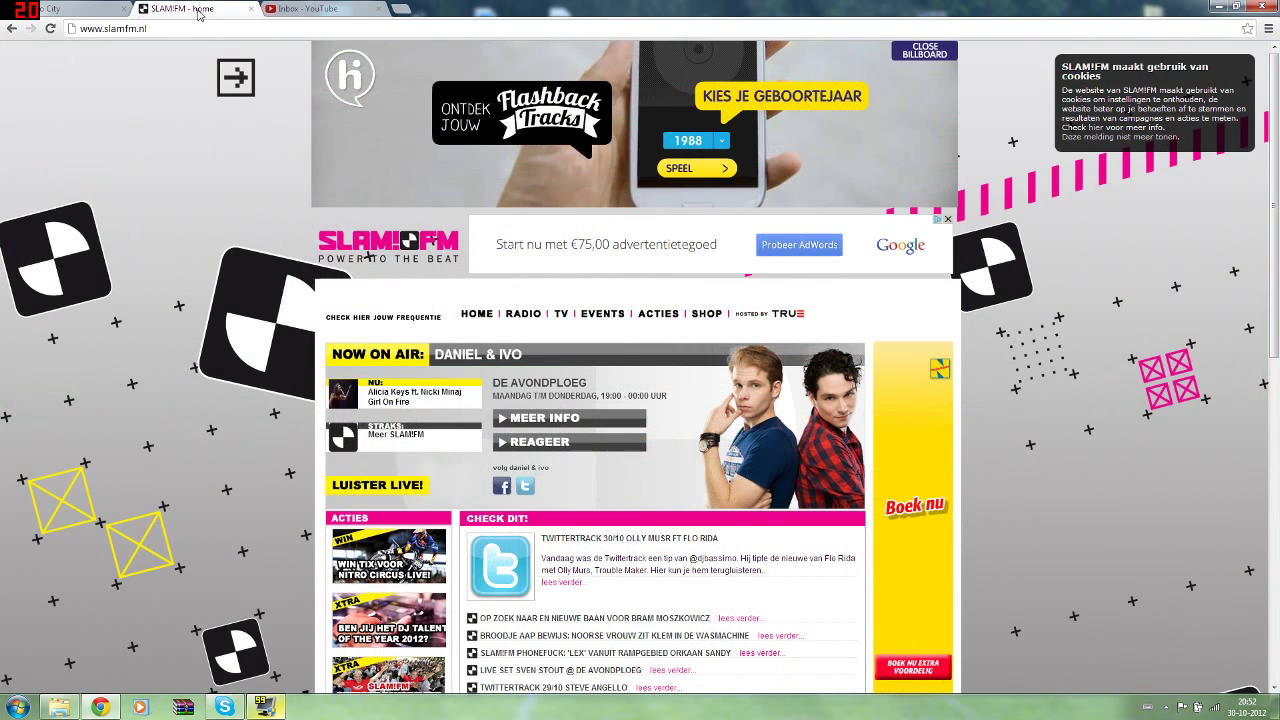
- Open the SLAM!FM 'Luister Live!' player, view its page source, and search it for 'mp3'
{"action": "left_click", "coordinate": [377, 485]}
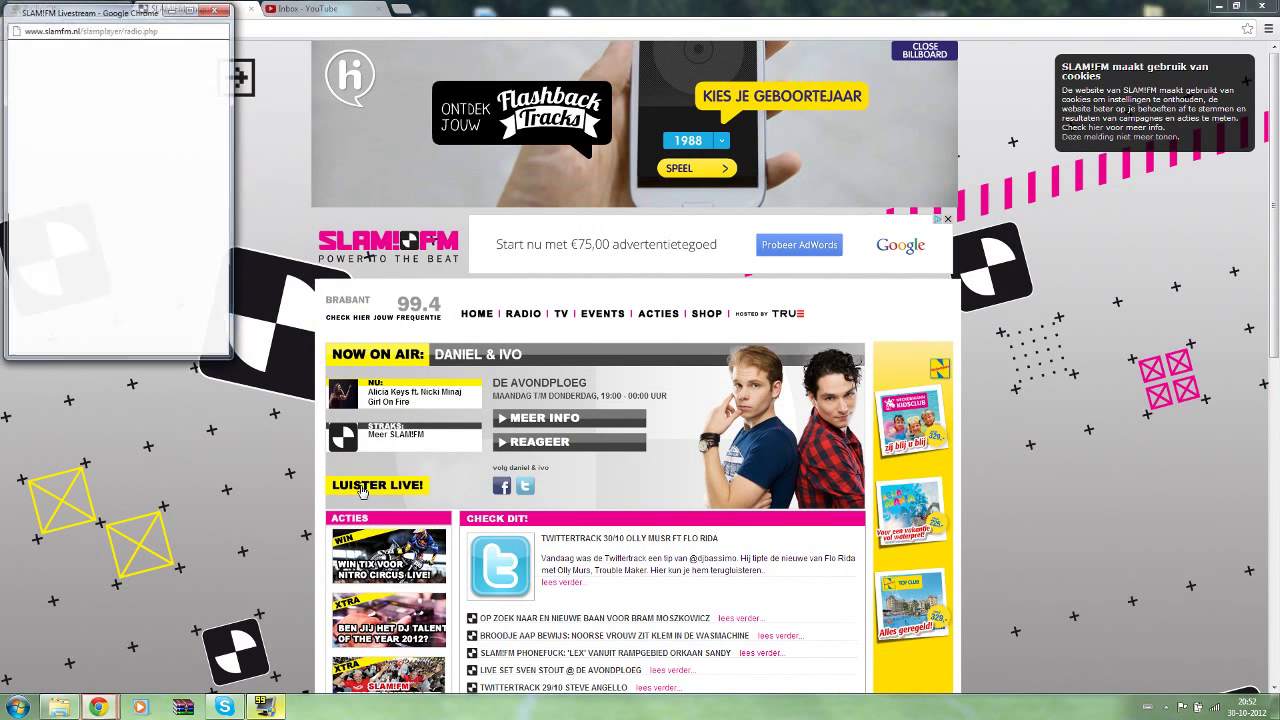
{"action": "left_click", "coordinate": [377, 485]}
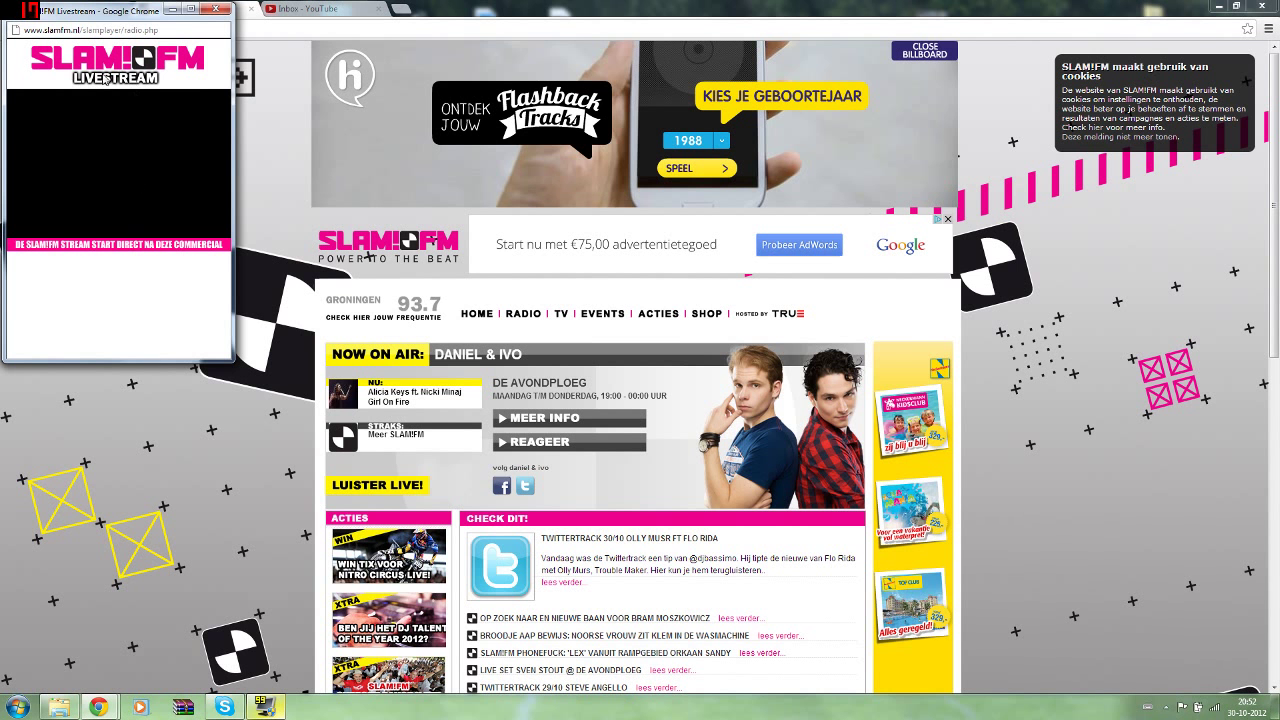
{"action": "right_click", "coordinate": [65, 80]}
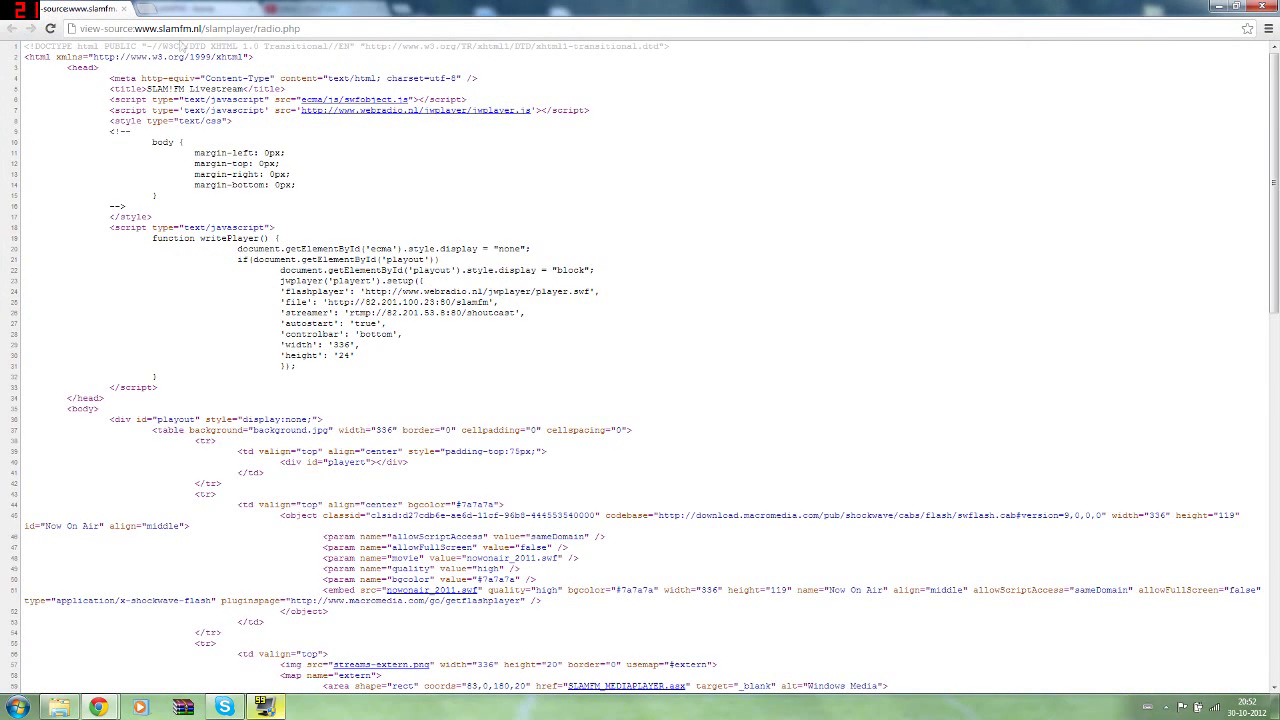
{"action": "type", "text": "mp3"}
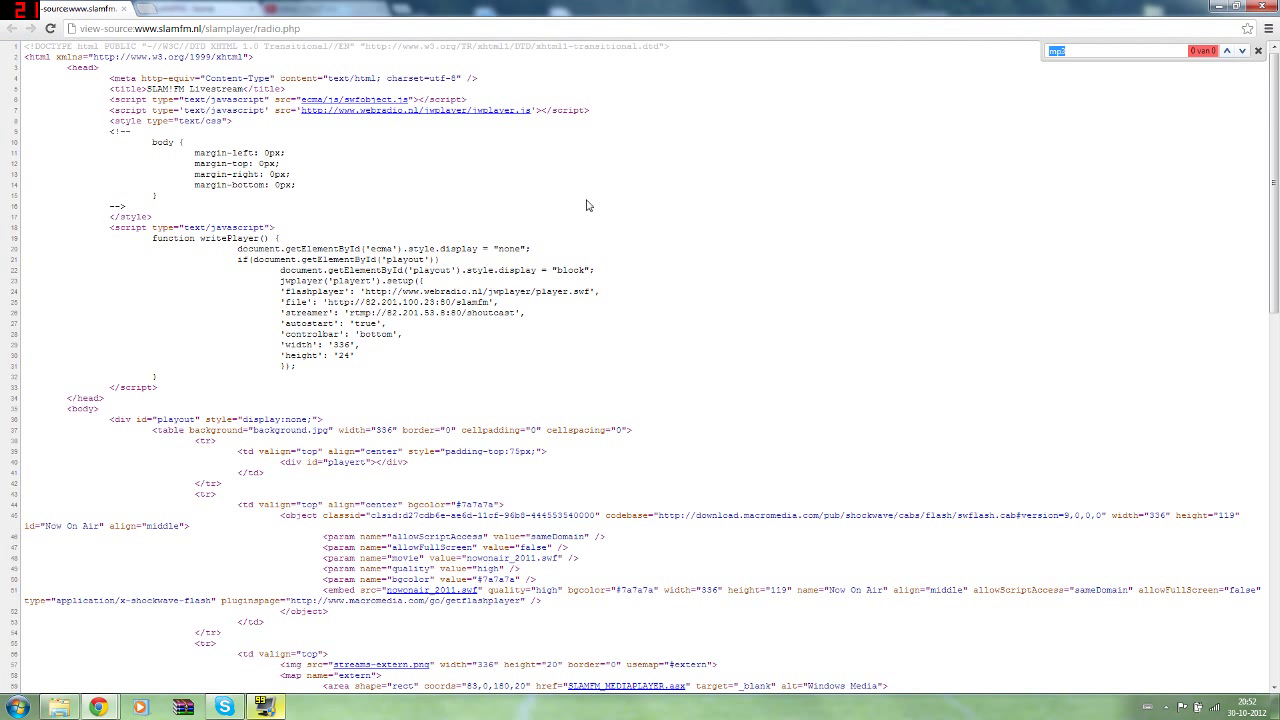